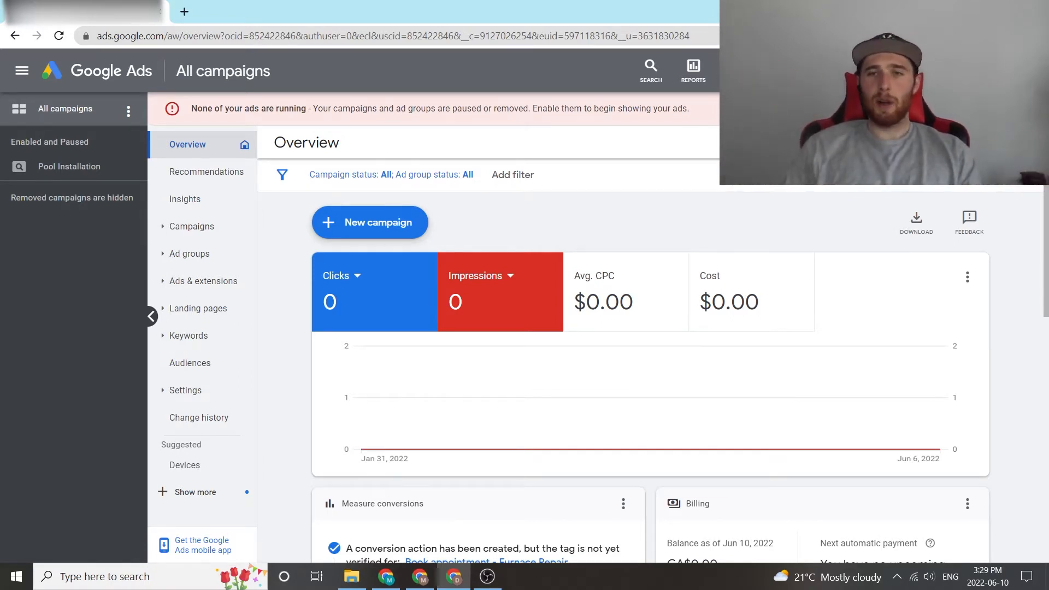
# Step: Start Keyword Planner discovery from the Tools list with 'hamilton' as the seed keyword
pyautogui.click(693, 70)
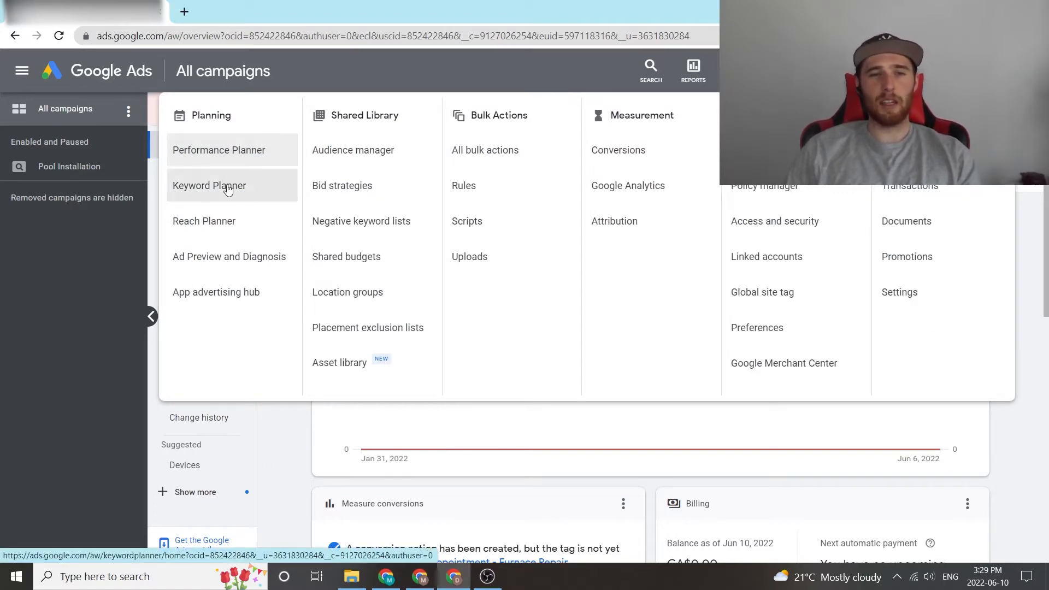
pyautogui.click(209, 186)
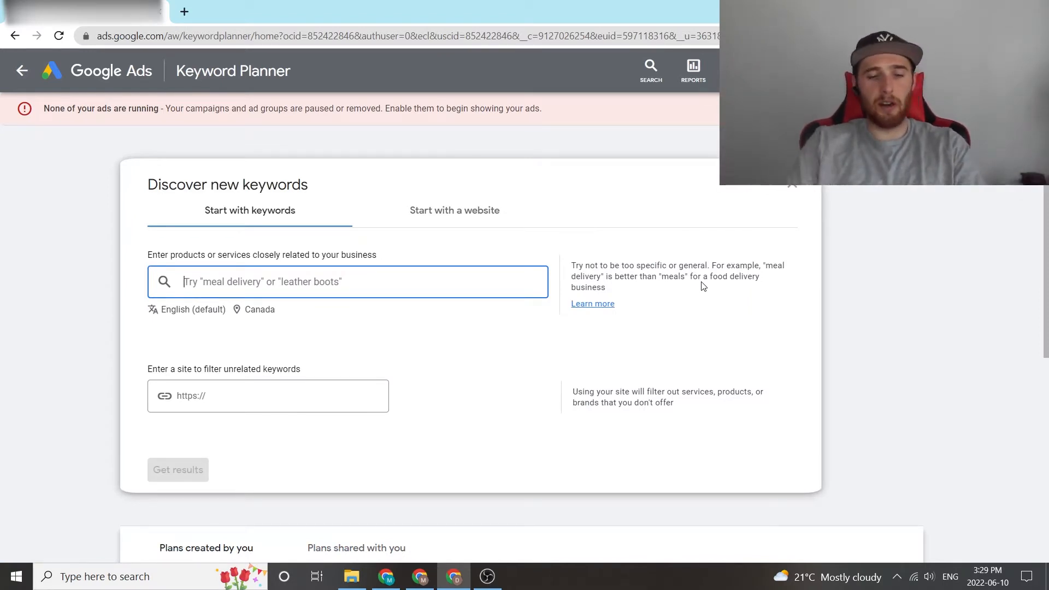
pyautogui.write('hamilton')
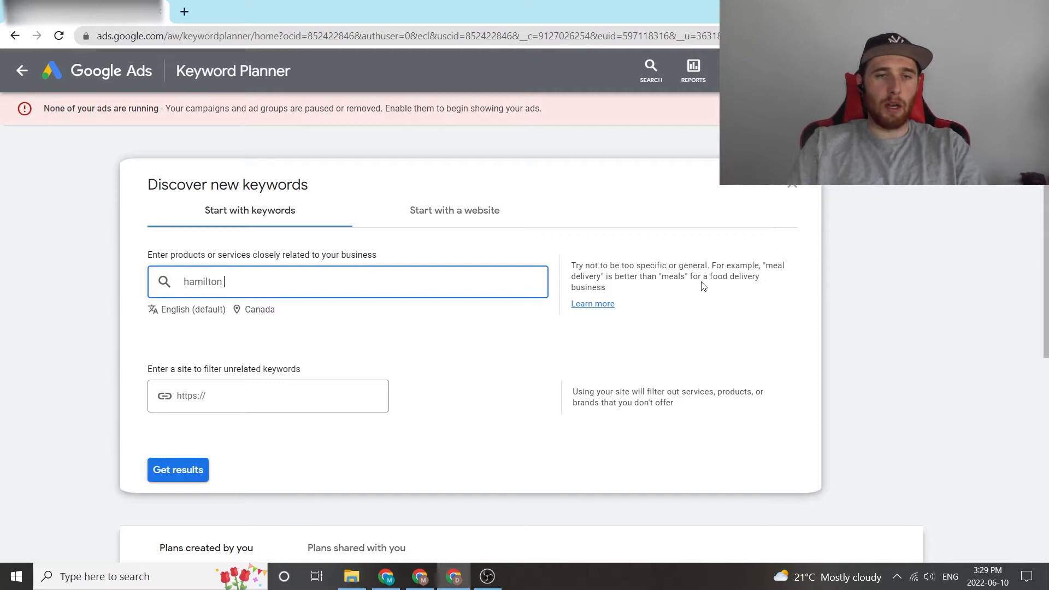
pyautogui.press('Backspace')
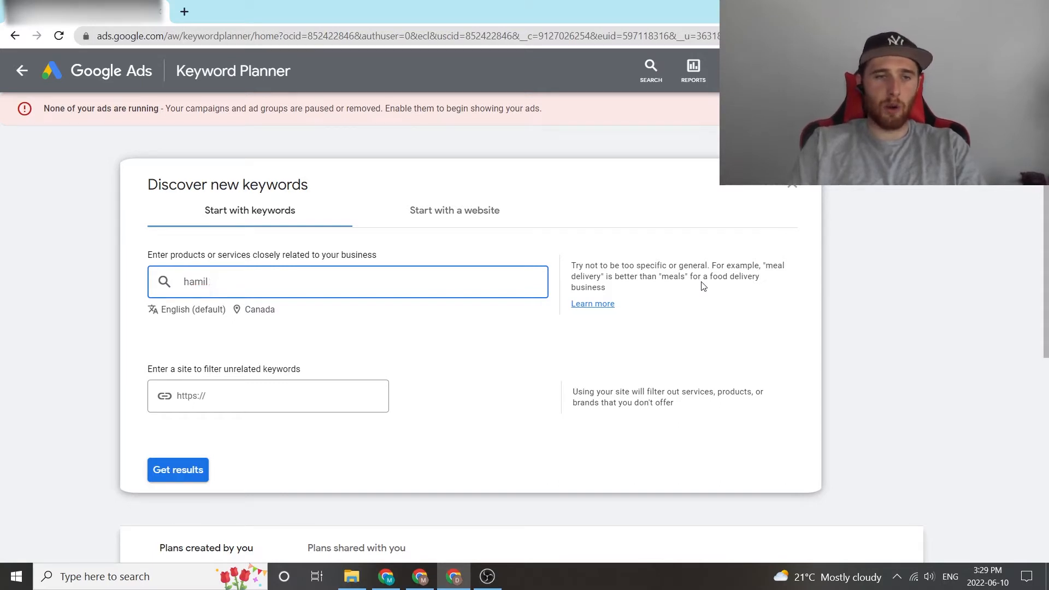
pyautogui.write('ton')
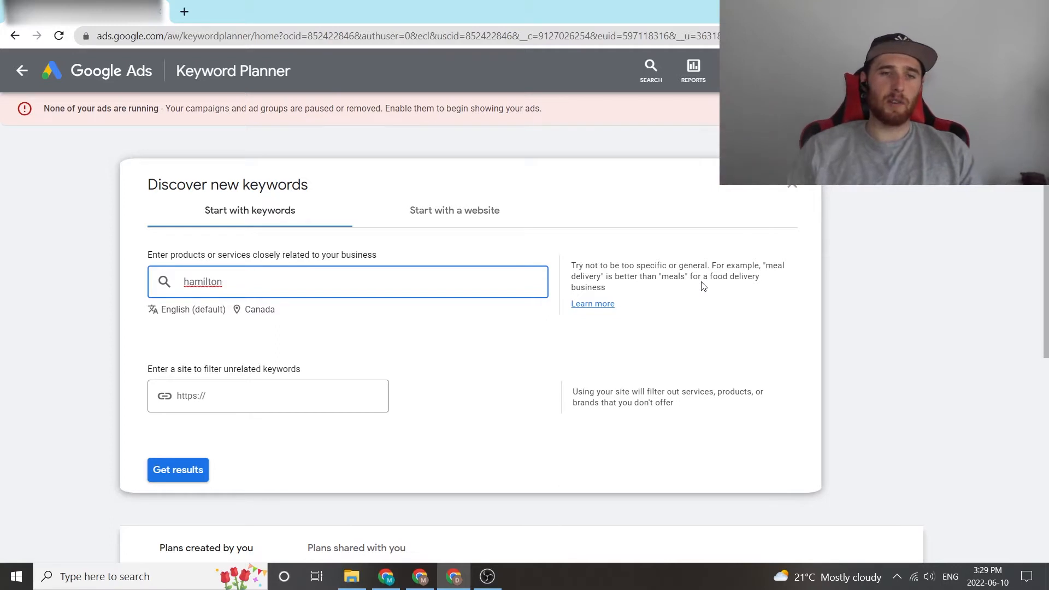
pyautogui.moveTo(260, 310)
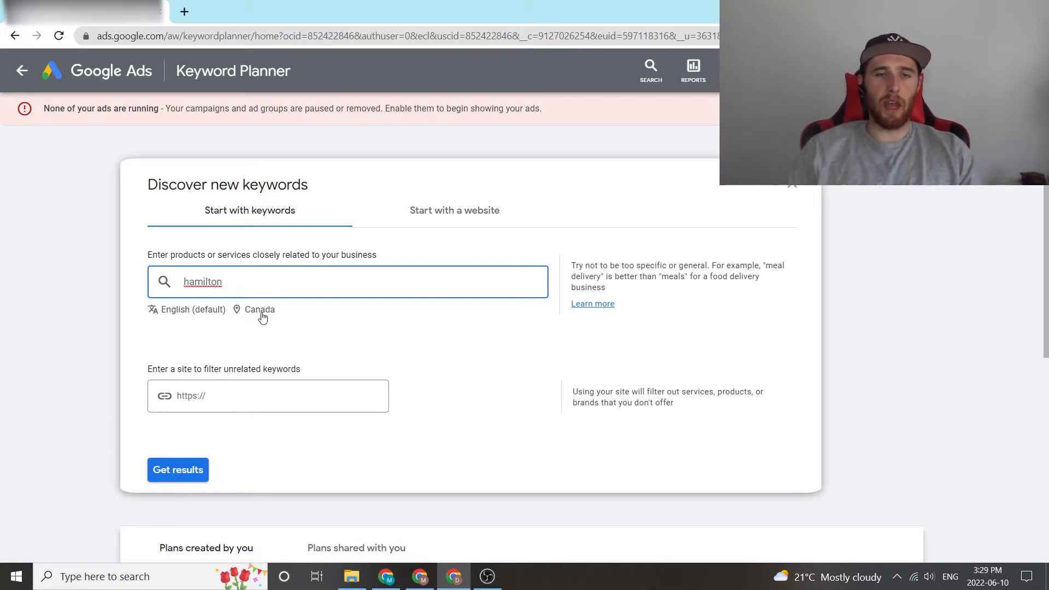
# Step: Swap the Canada target for Hamilton, Ontario and lengthen the keyword to 'hamilton plumbing'
pyautogui.click(261, 309)
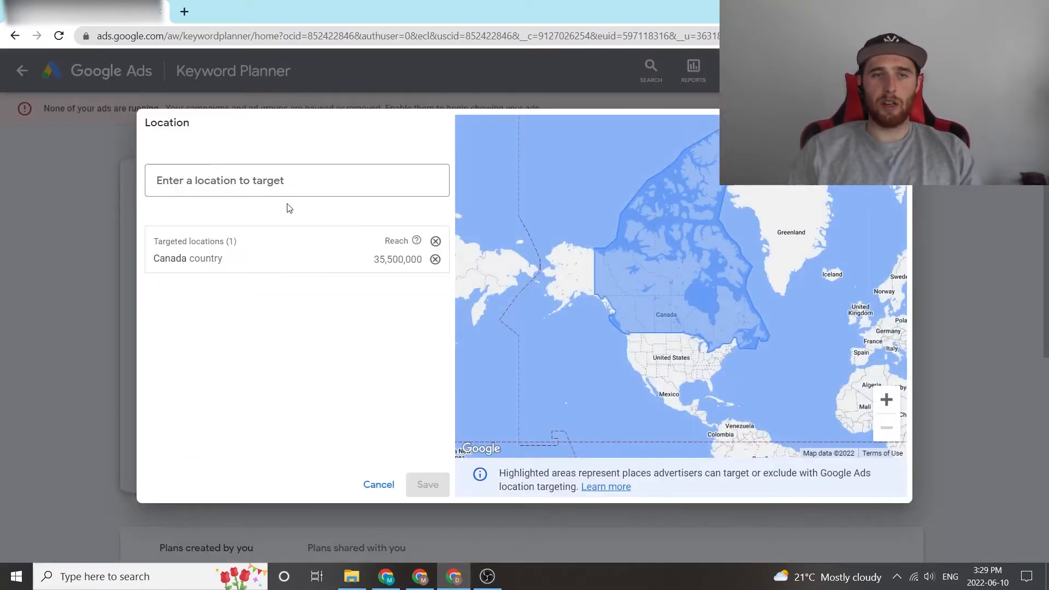
pyautogui.click(435, 260)
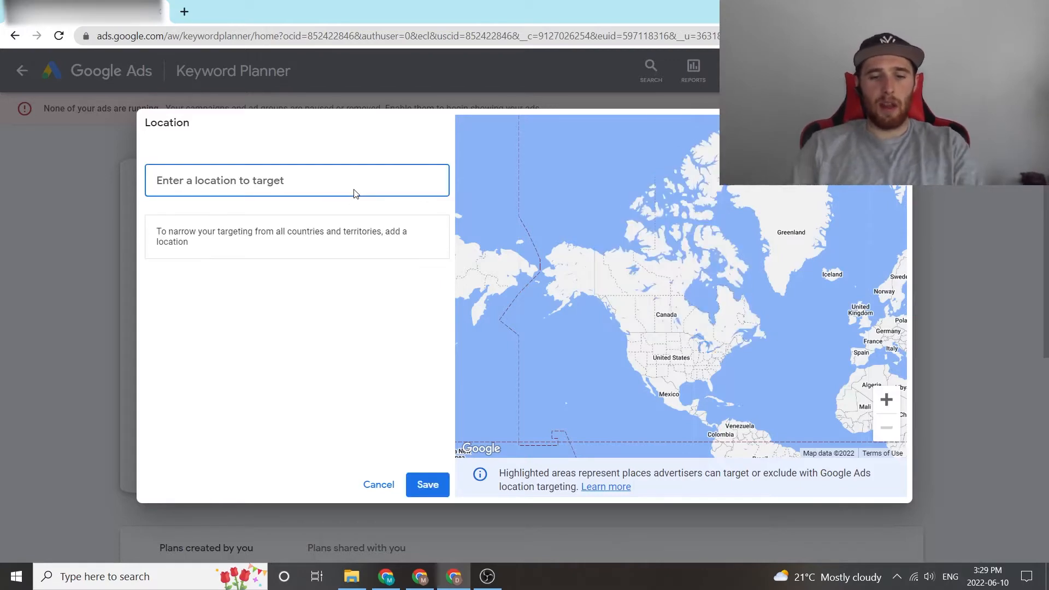
pyautogui.write('hamil')
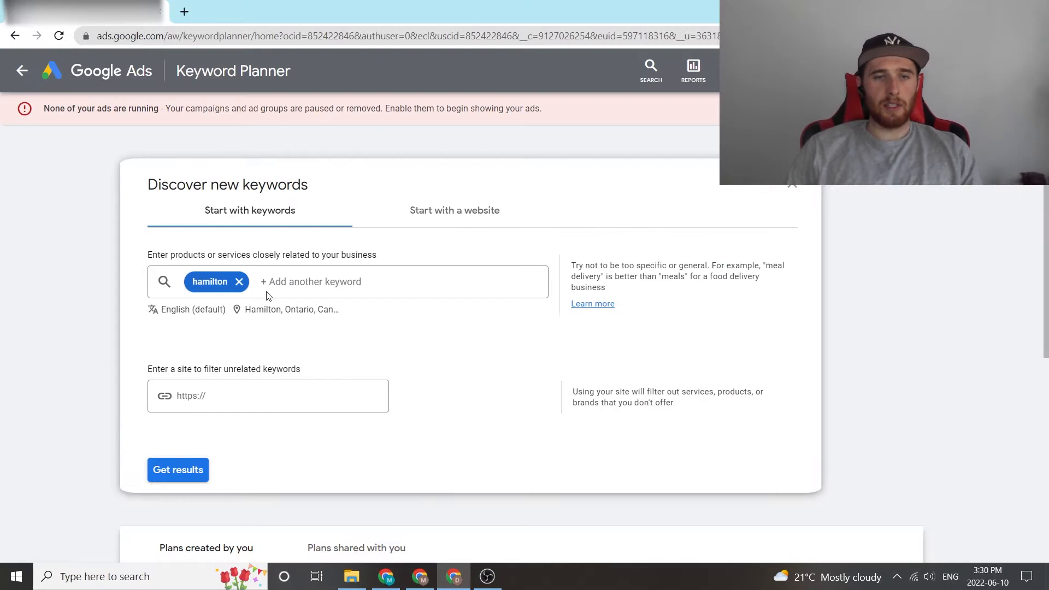
pyautogui.moveTo(338, 315)
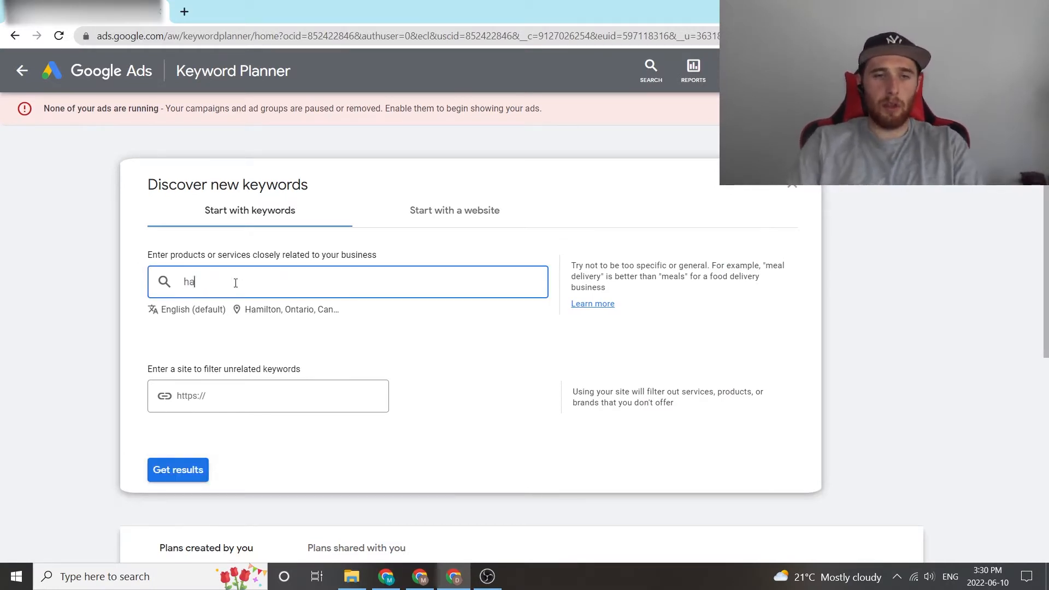
pyautogui.write('hamilton plumbing servic...')
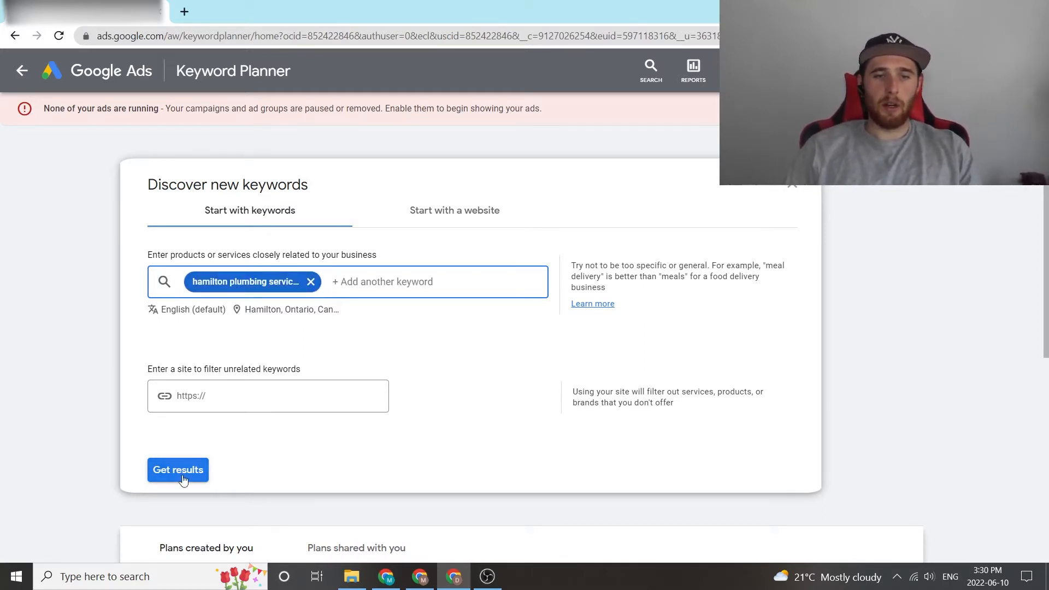
# Step: Load the 45 keyword ideas, review the top-of-page bid columns, and bring up Calculator for budgets
pyautogui.click(177, 468)
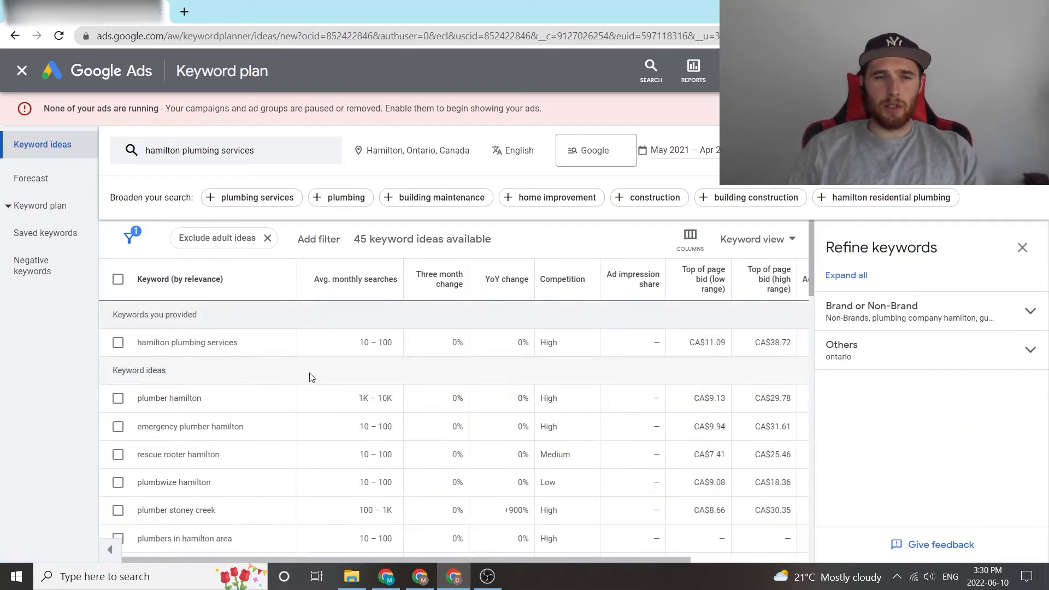
pyautogui.scroll(-3)
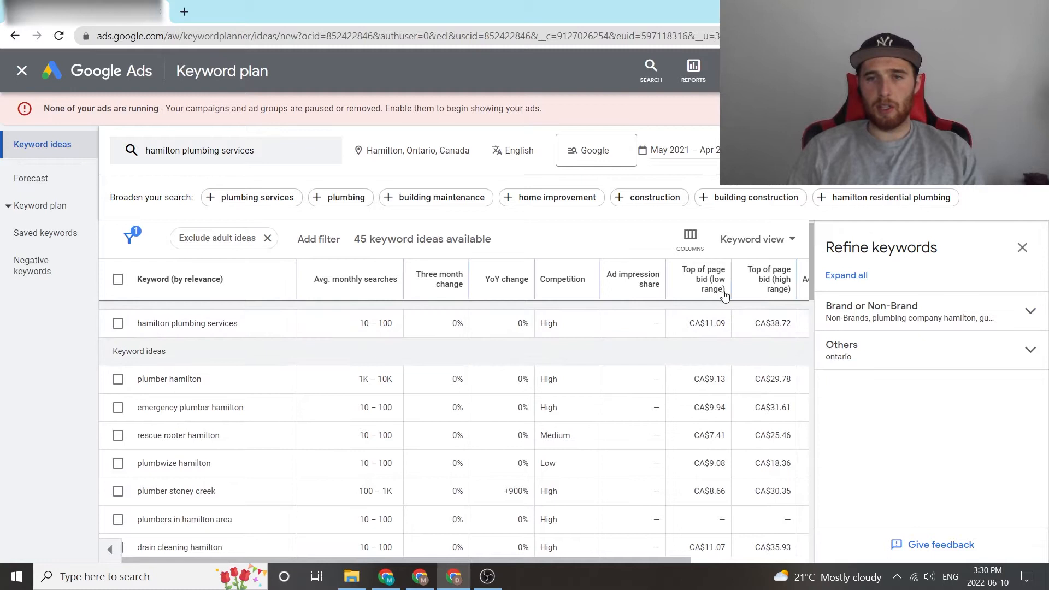
pyautogui.moveTo(769, 278)
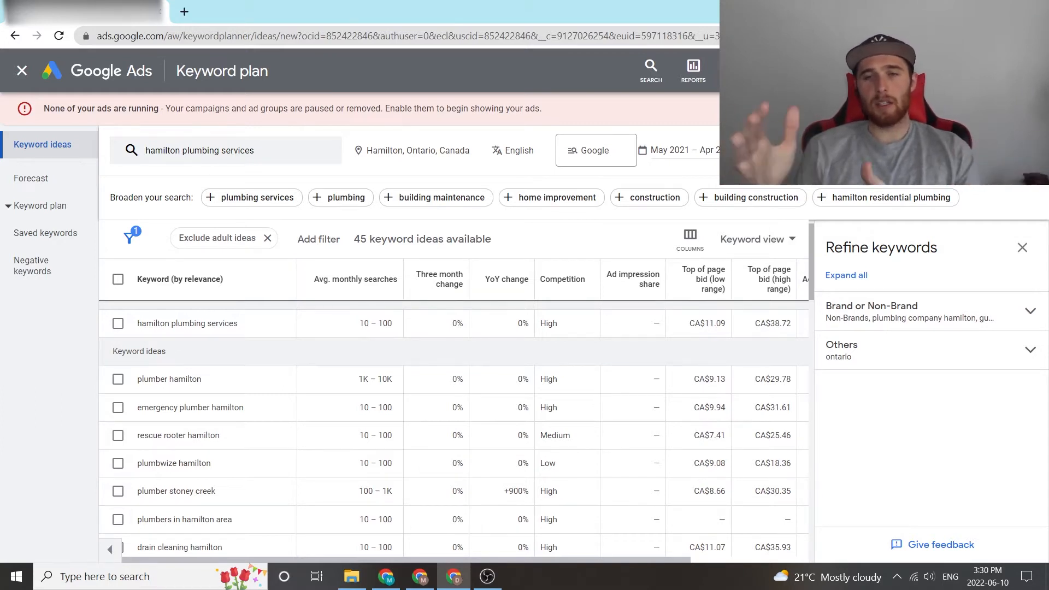
pyautogui.moveTo(807, 416)
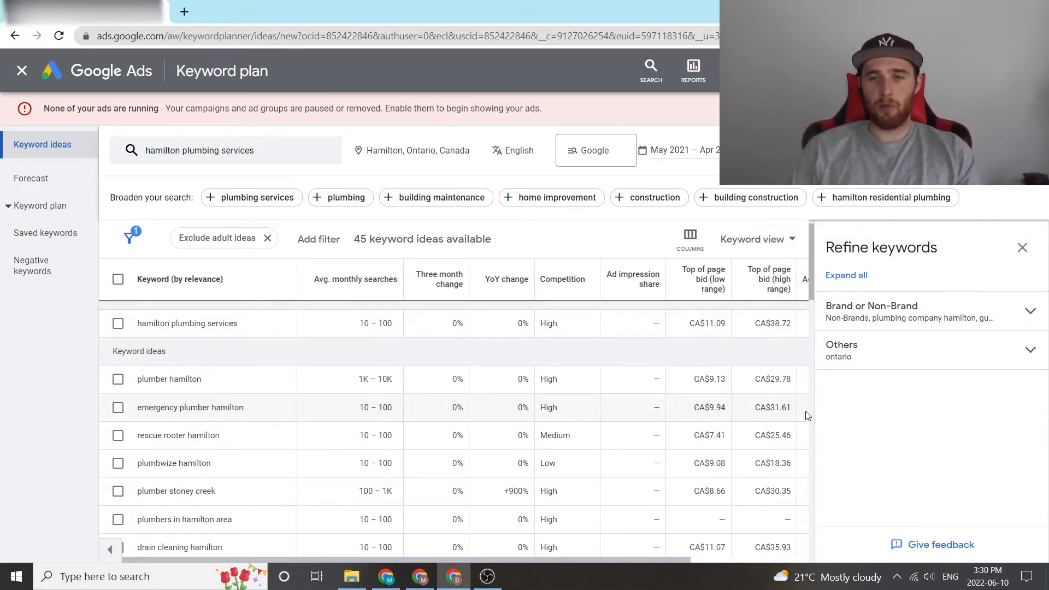
pyautogui.moveTo(760, 483)
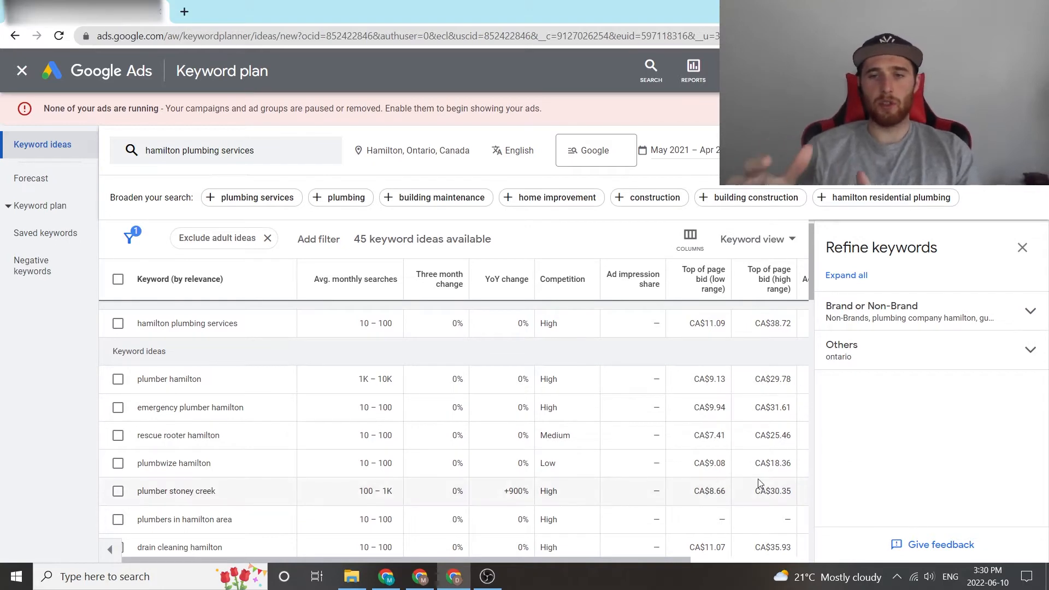
pyautogui.scroll(-3)
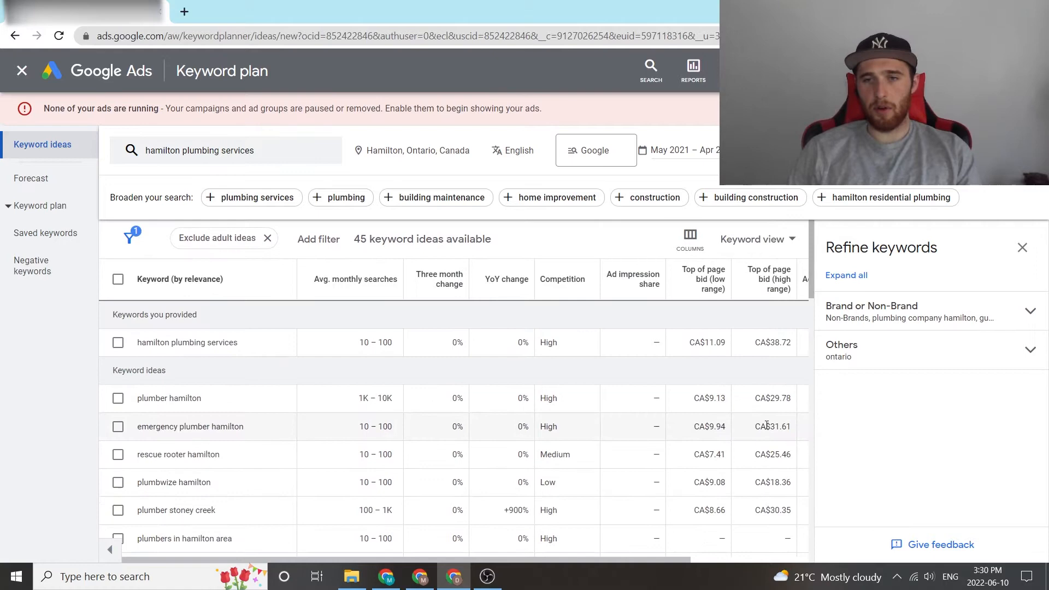
pyautogui.scroll(-3)
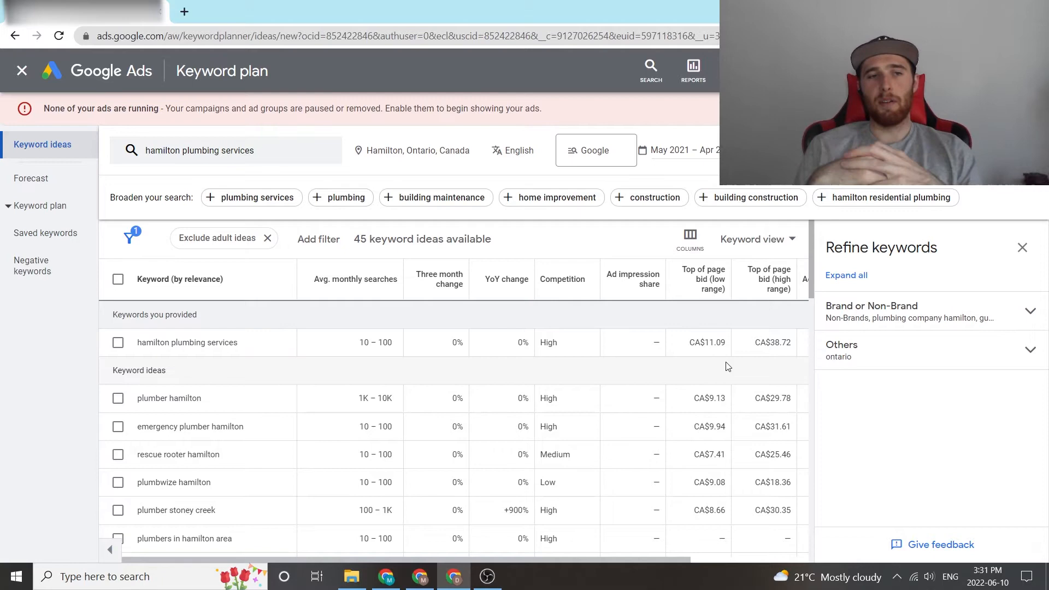
pyautogui.click(14, 576)
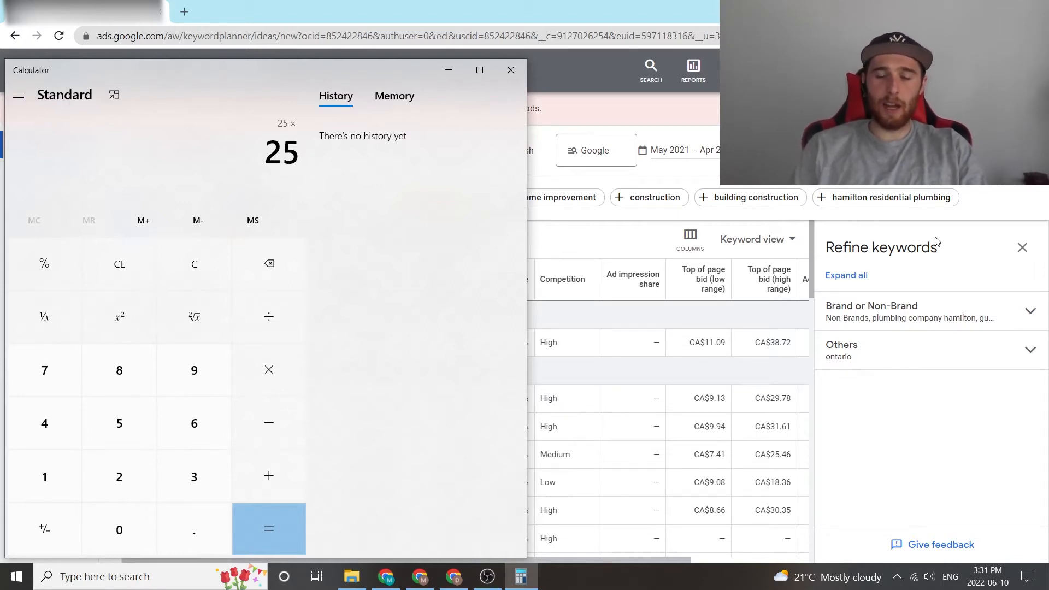
# Step: Chain 25 × 5 = 125, × 5 = 625, × 4 = 2,500 as daily, weekly and monthly budgets
pyautogui.click(269, 529)
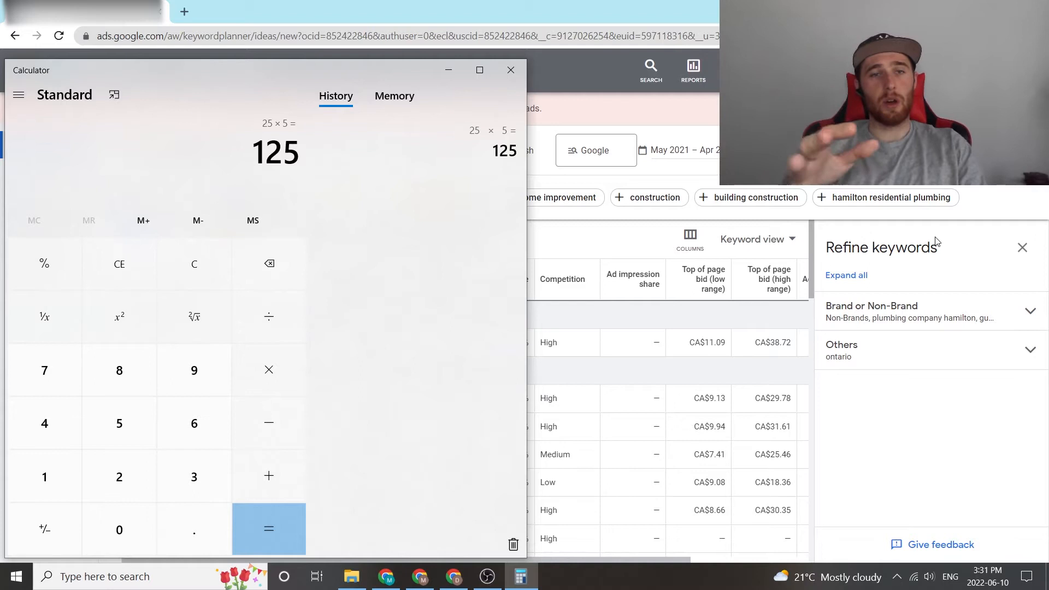
pyautogui.click(269, 369)
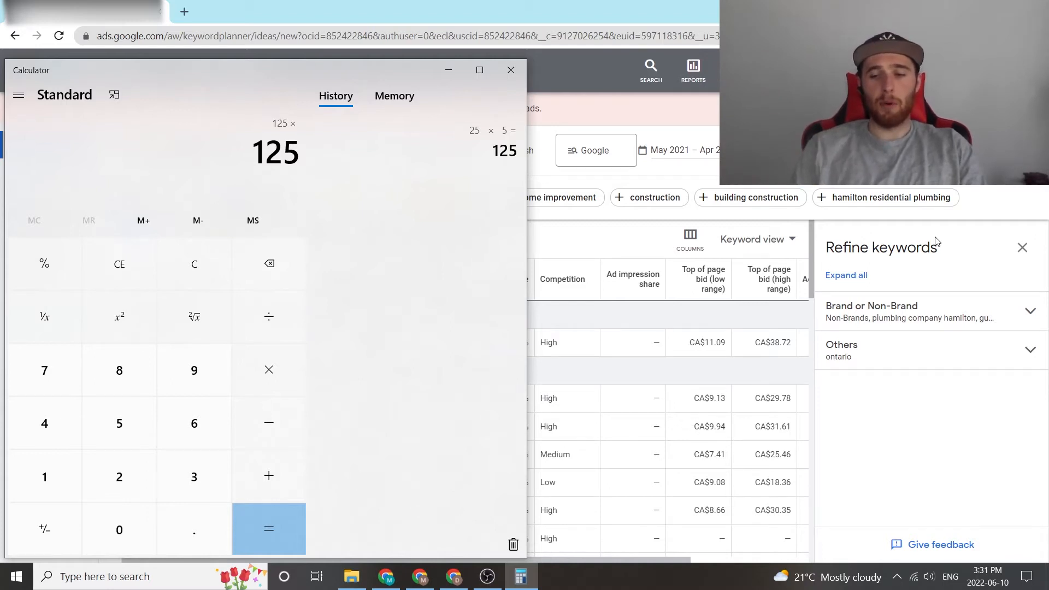
pyautogui.click(269, 529)
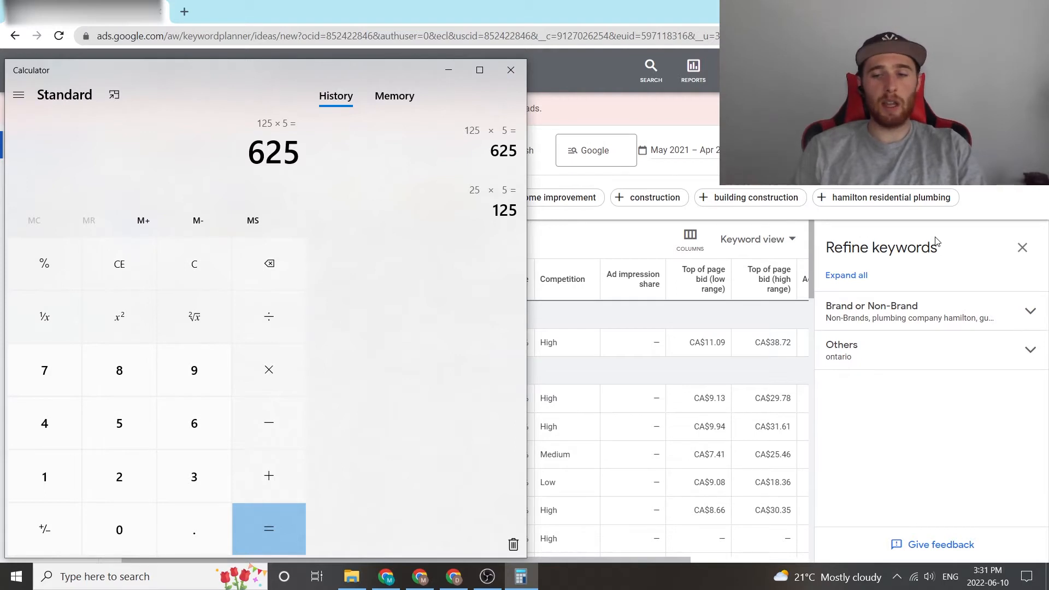
pyautogui.click(269, 529)
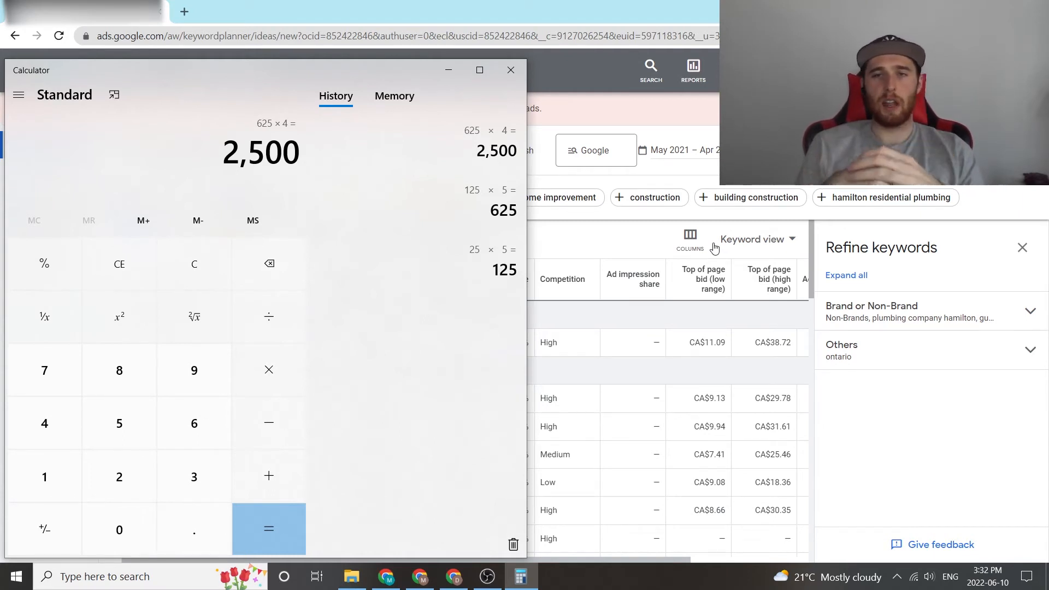
pyautogui.moveTo(759, 306)
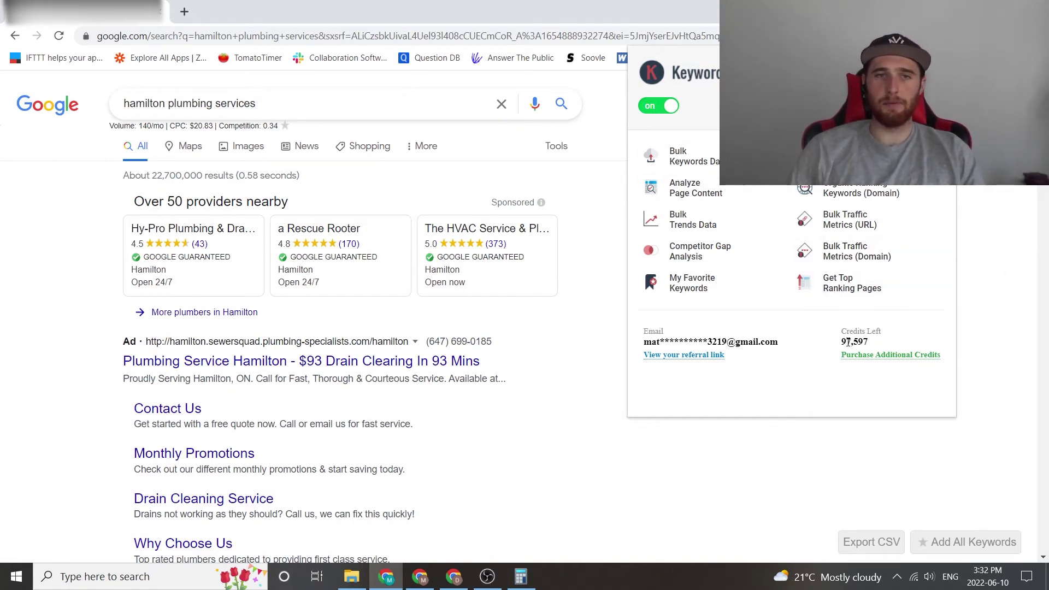
# Step: Search Google for 'hamilton plumbing services' showing 140/mo volume, $20.83 CPC, 0.34 competition
pyautogui.doubleClick(846, 342)
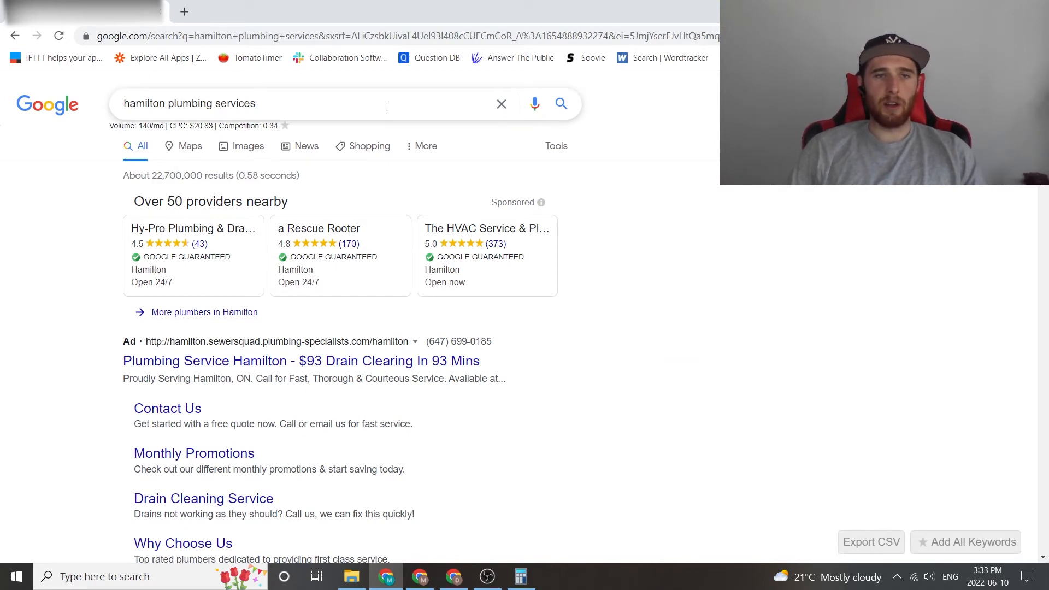
pyautogui.moveTo(199, 127)
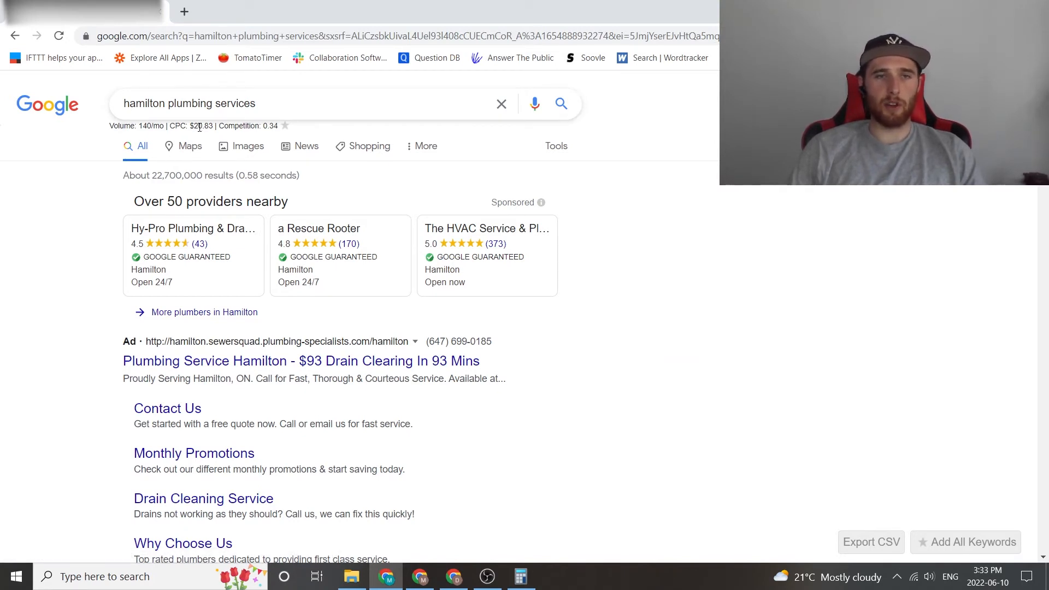
pyautogui.moveTo(686, 208)
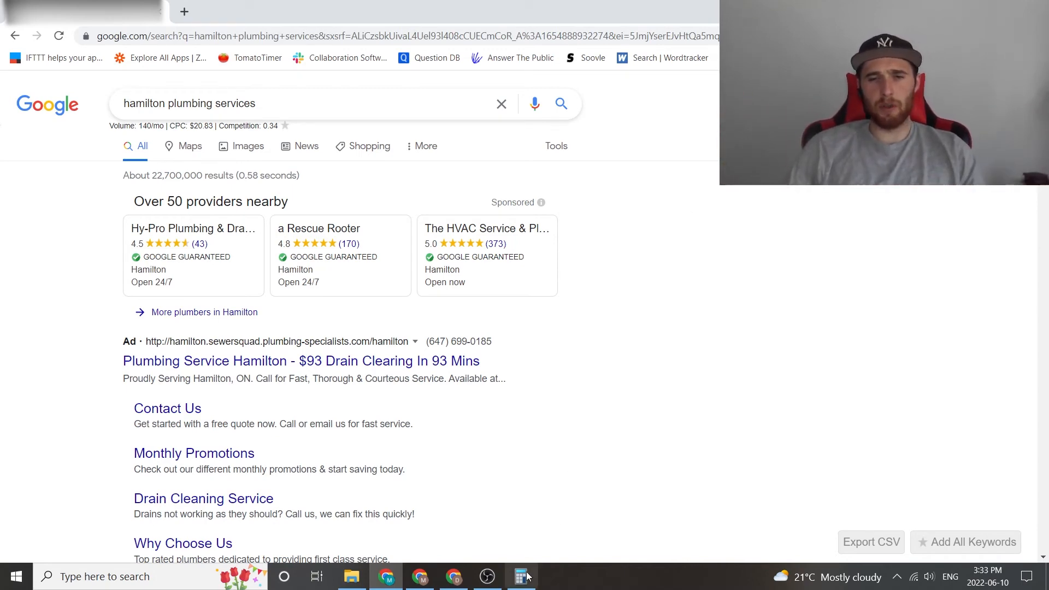
# Step: Back in Calculator, multiply 105 × 5 = 525 as the Keywords Everywhere-based budget
pyautogui.click(520, 576)
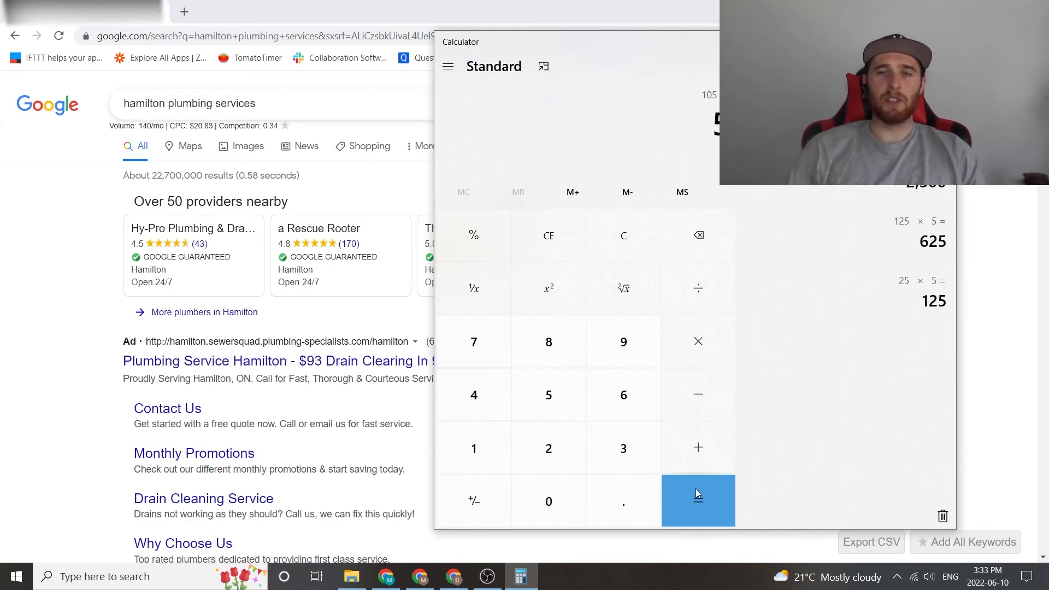
pyautogui.click(698, 341)
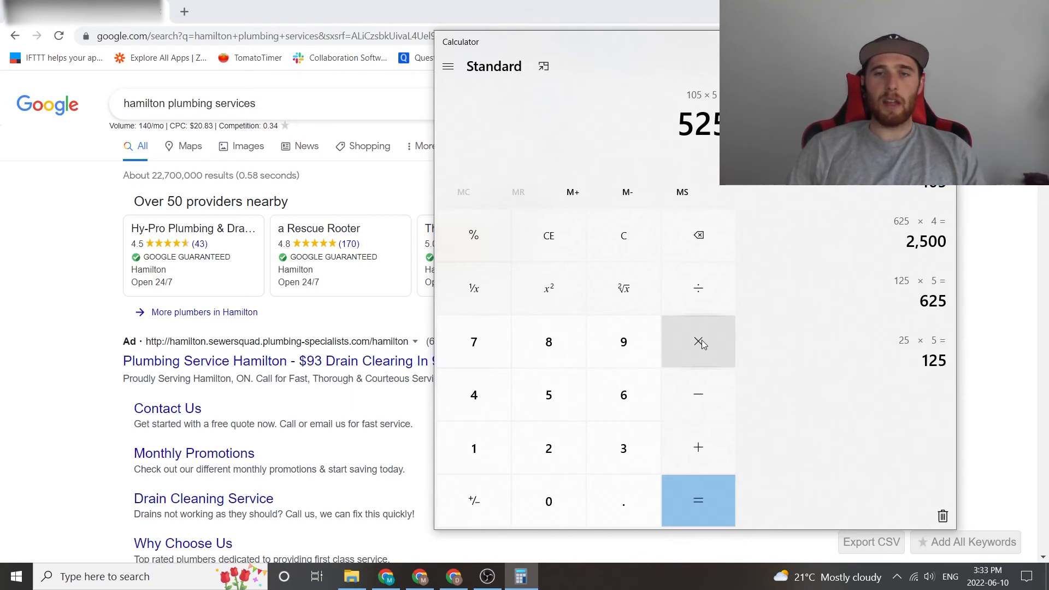